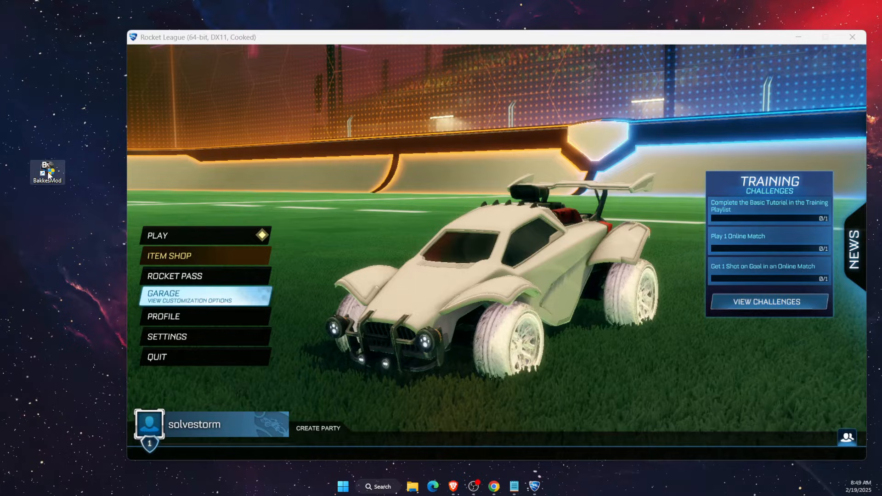
Enable 'Run this program as an administrator' on the BakkesMod shortcut's Compatibility settings.
right_click(47, 172)
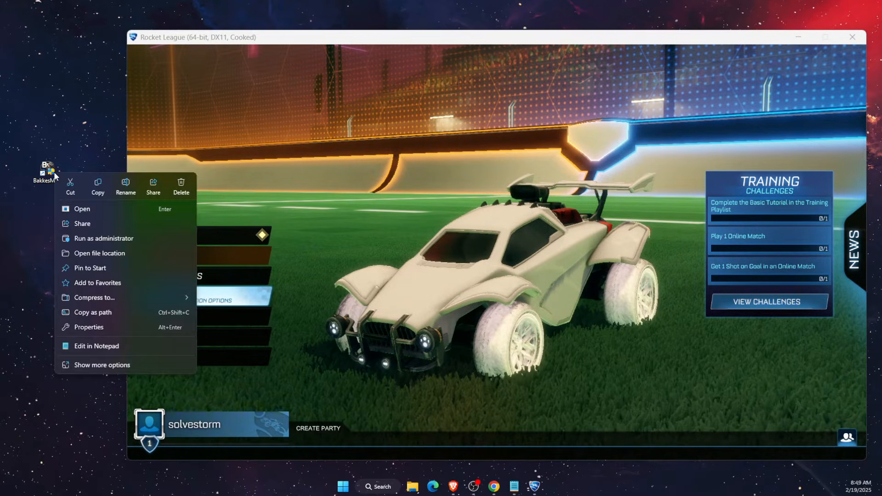
mouse_move(122, 239)
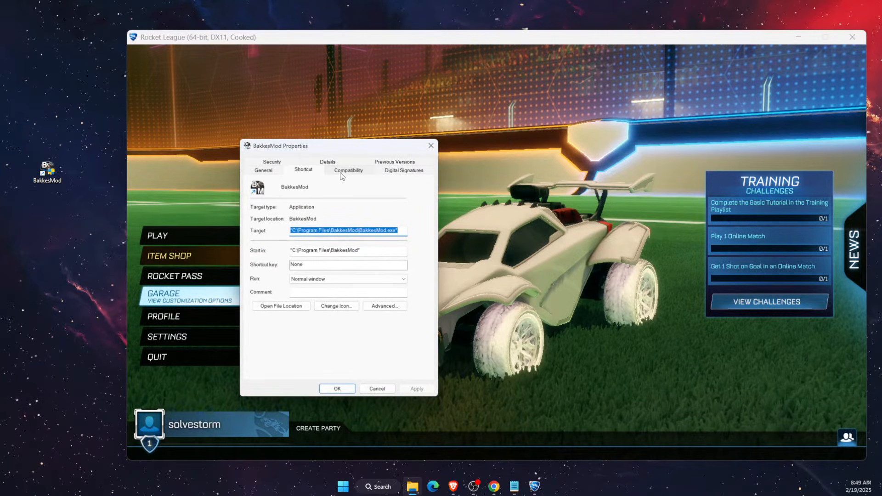
left_click(348, 170)
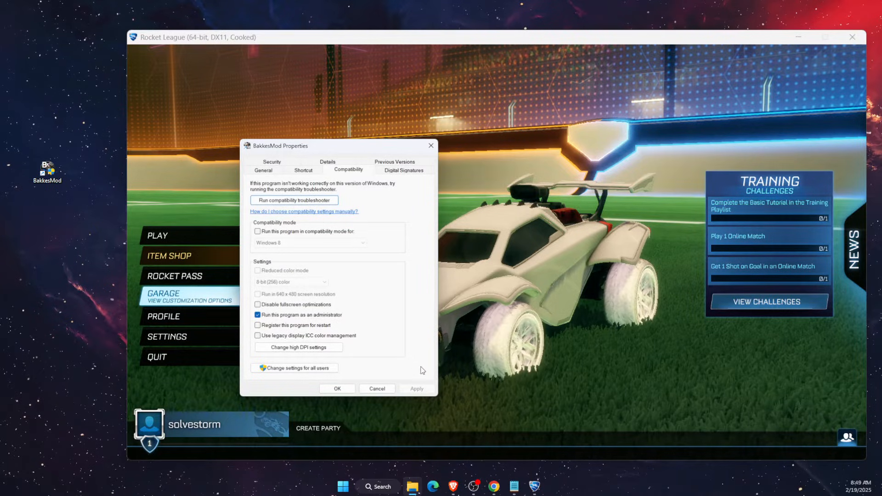
mouse_move(318, 323)
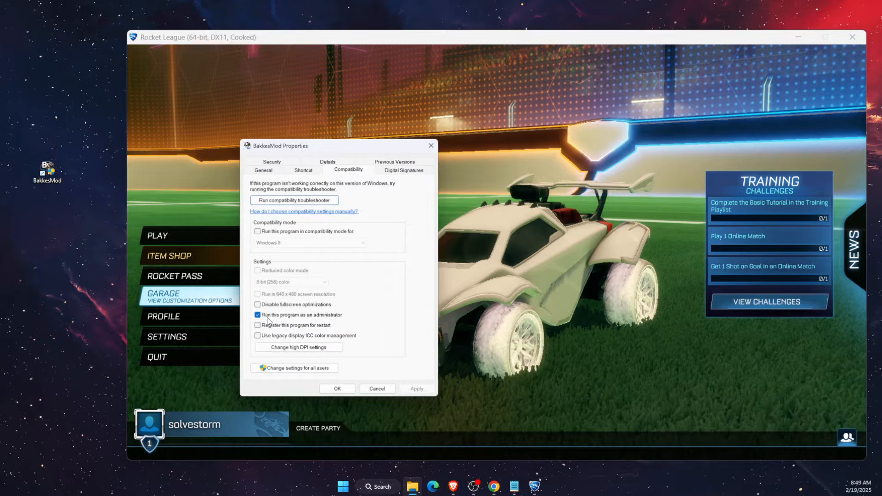
left_click(336, 389)
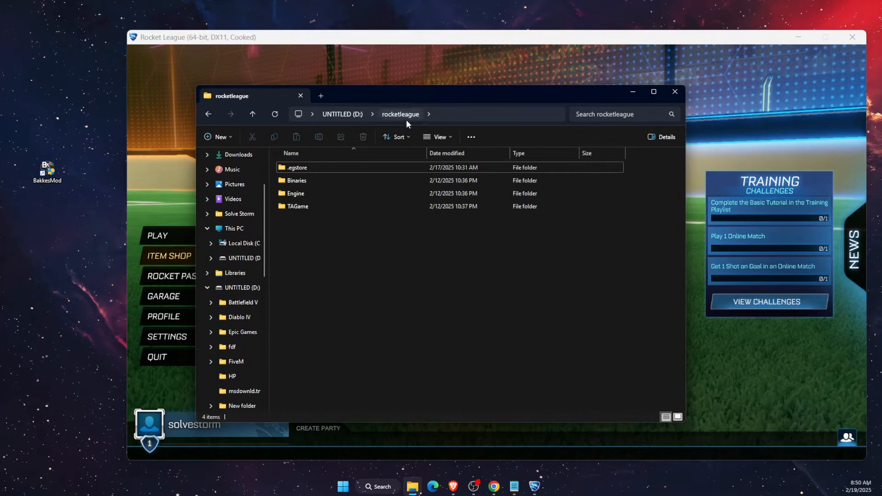
Enable run as administrator for RocketLeague.exe in Binaries Win64, then close Rocket League.
double_click(297, 180)
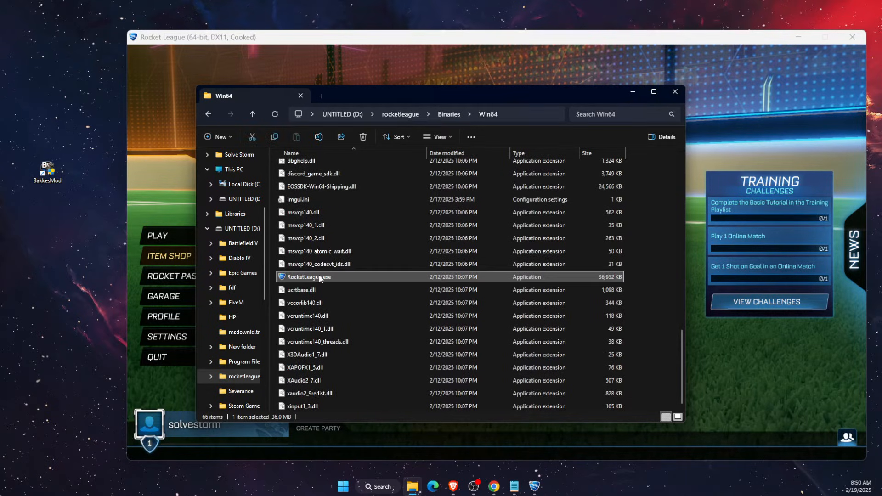
right_click(309, 276)
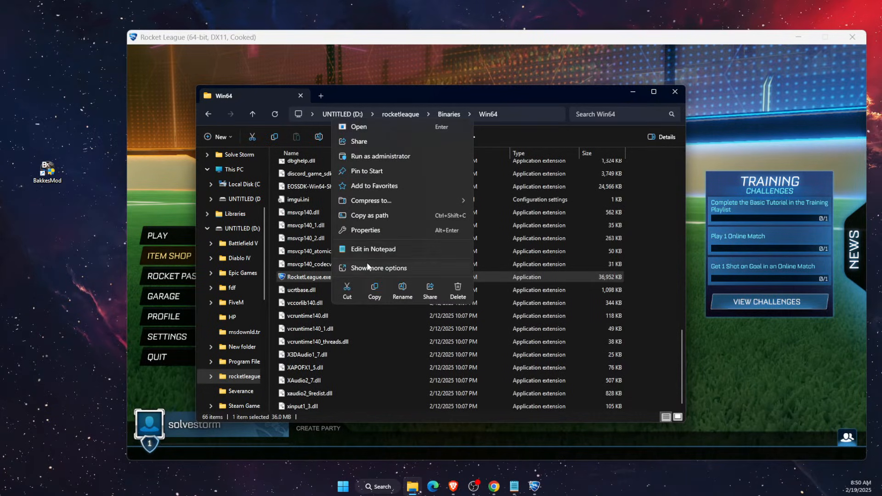
mouse_move(408, 230)
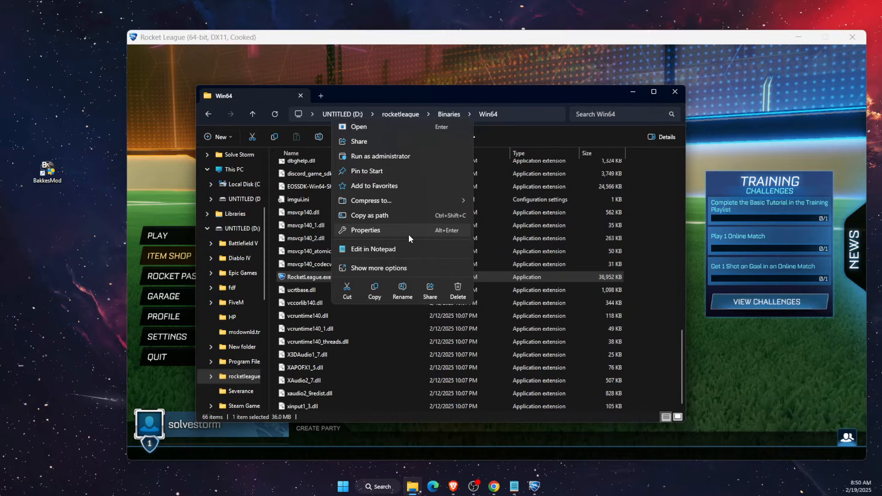
left_click(366, 230)
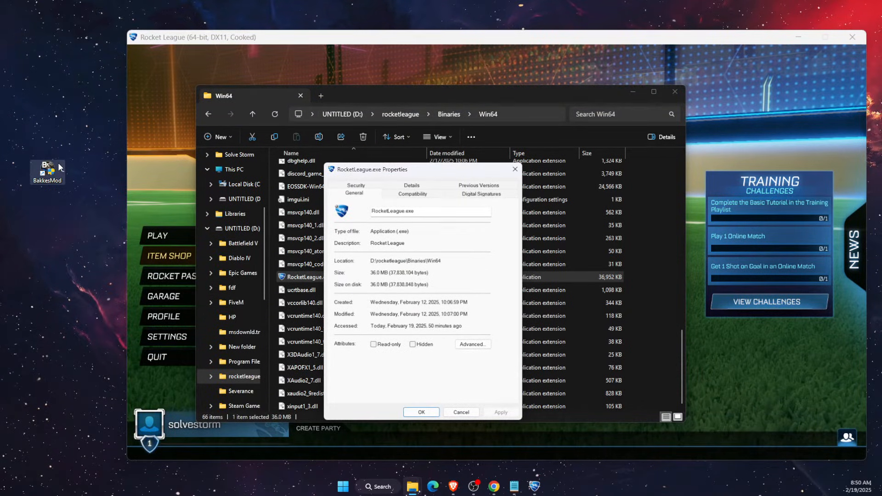
left_click(413, 193)
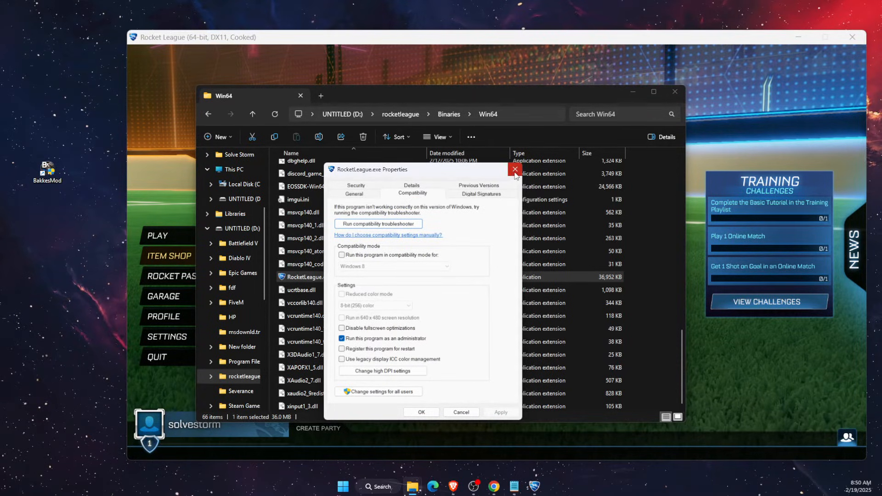
left_click(513, 169)
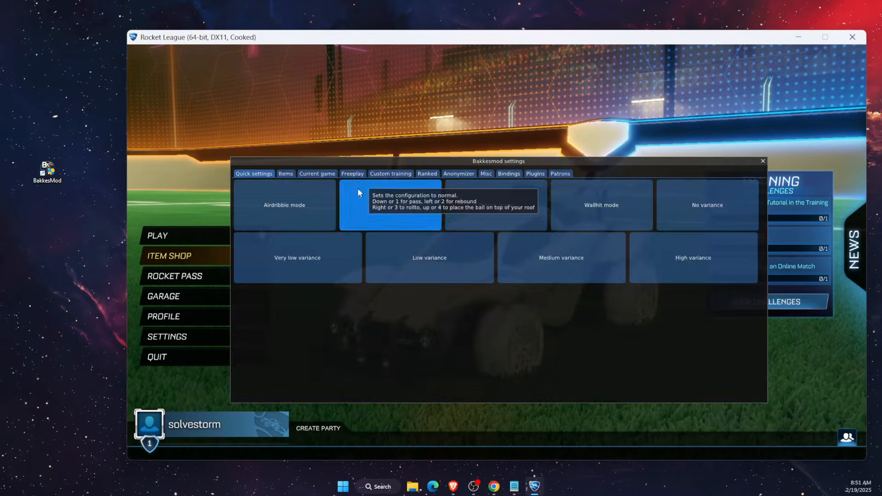
left_click(389, 205)
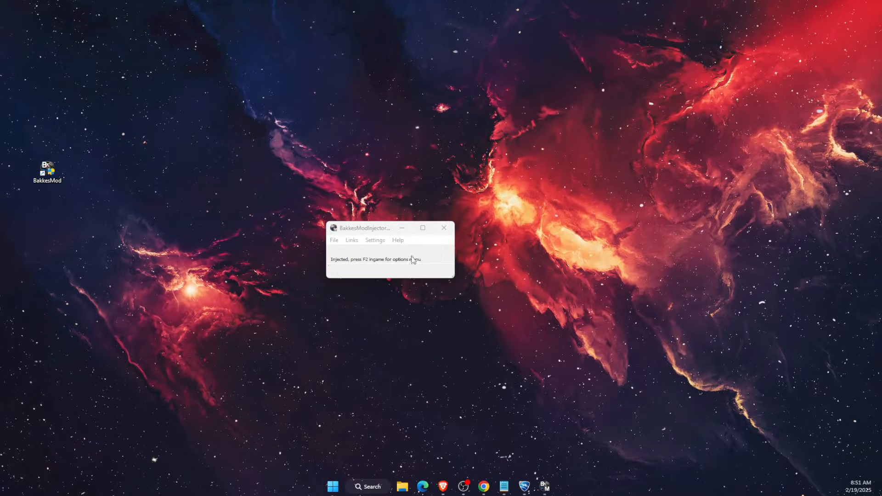
Reach BakkesMod's cfg folder through the injector's Open BakkesMod folder option.
left_click(334, 239)
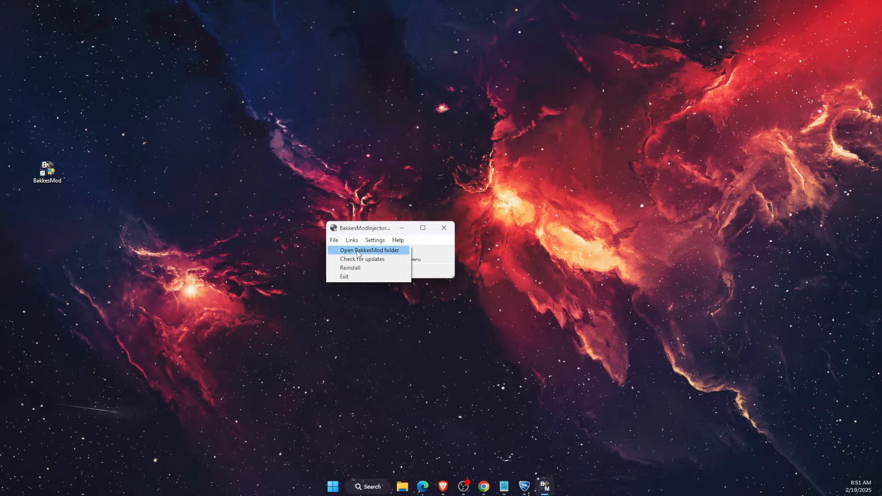
left_click(367, 249)
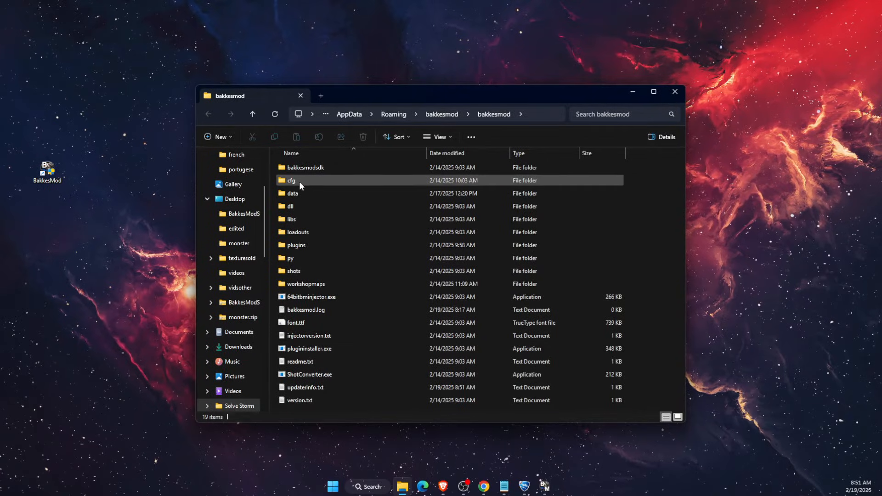
double_click(291, 180)
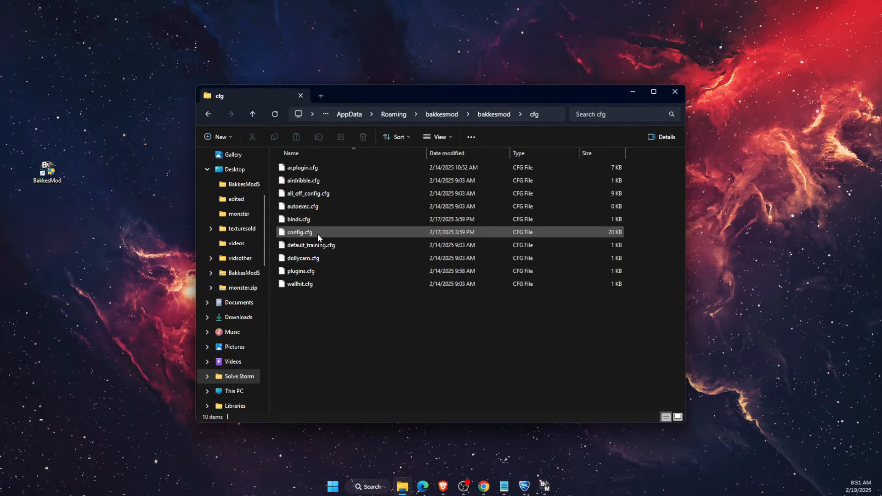
Open binds.cfg in Notepad to see its key bindings.
left_click(333, 306)
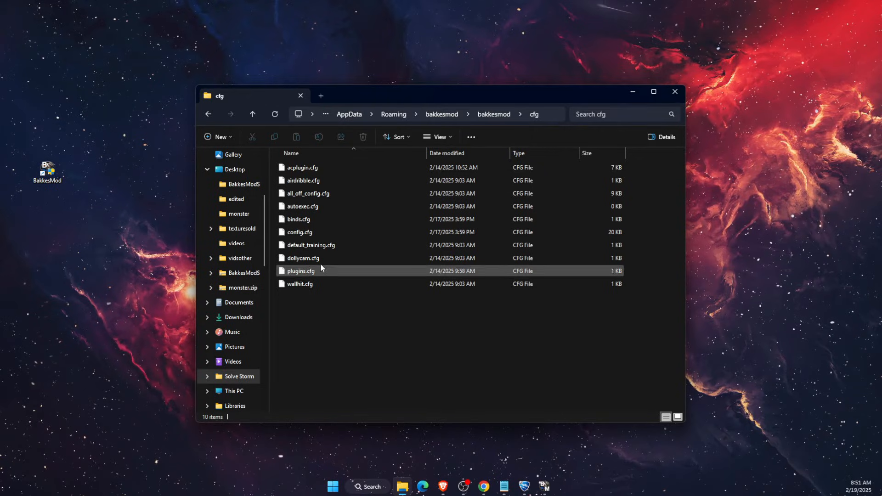
mouse_move(314, 219)
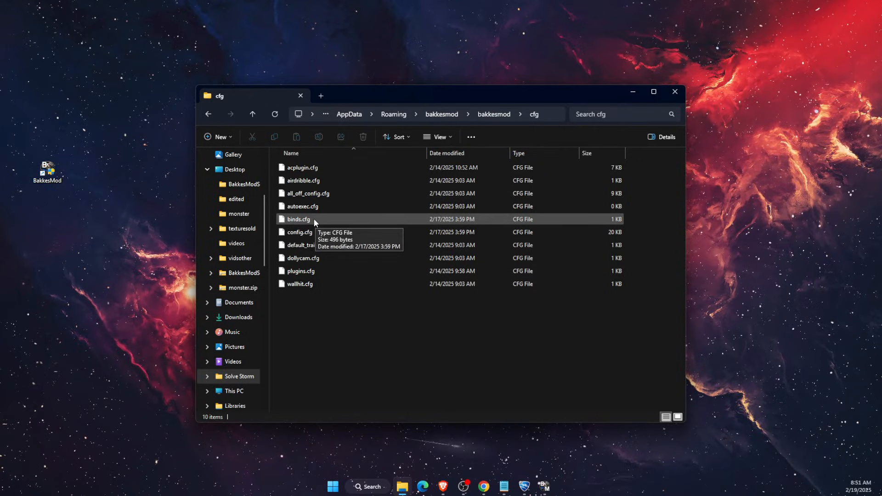
double_click(298, 218)
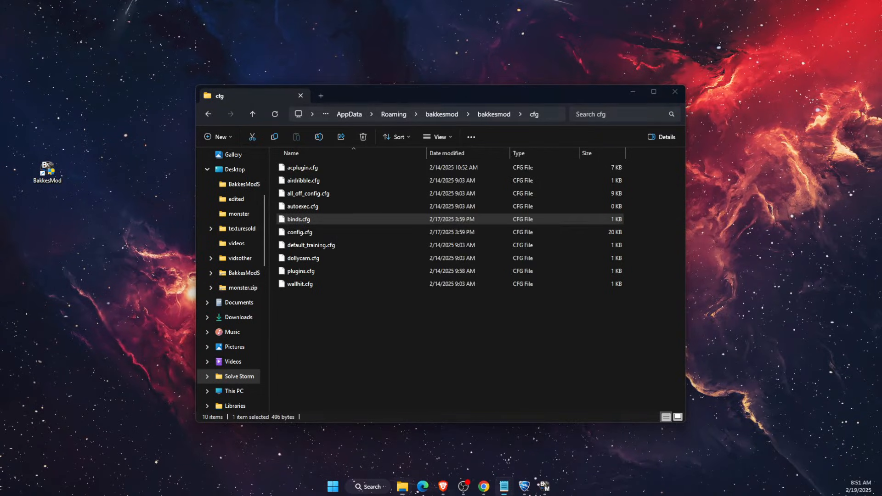
double_click(299, 219)
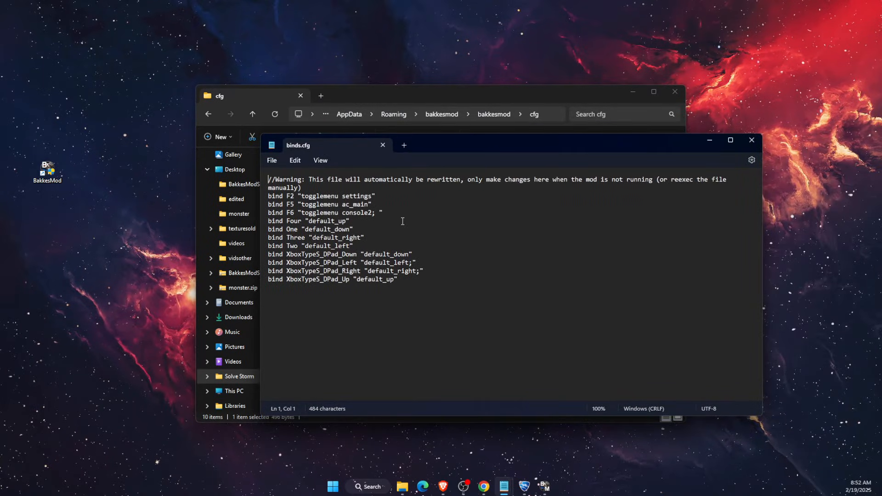
Change the 'togglemenu settings' binding from F2 to F7 and save binds.cfg.
double_click(290, 196)
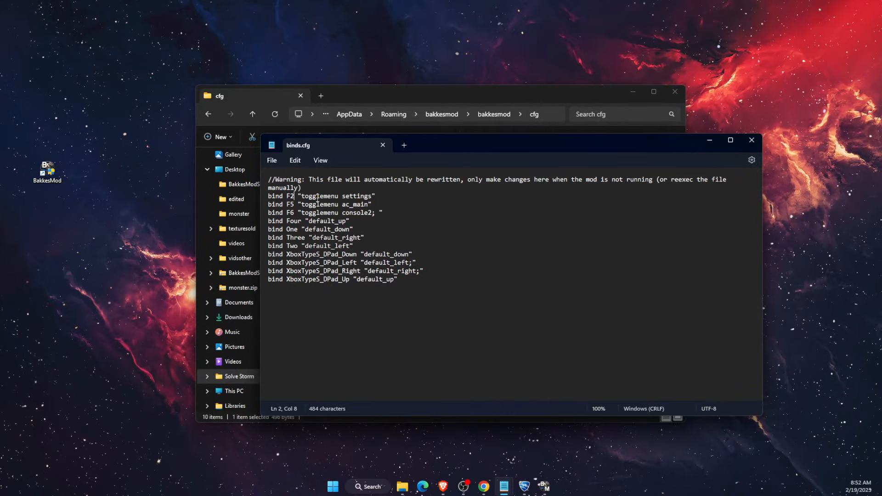
type("7")
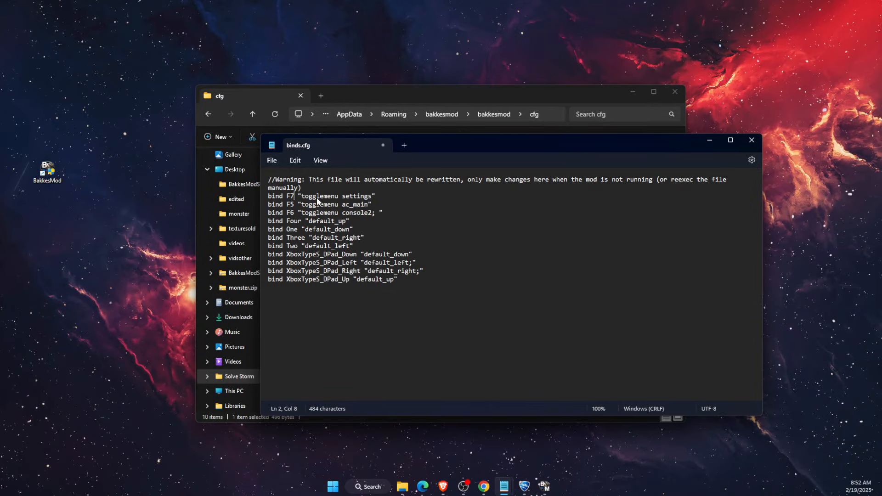
left_click(271, 160)
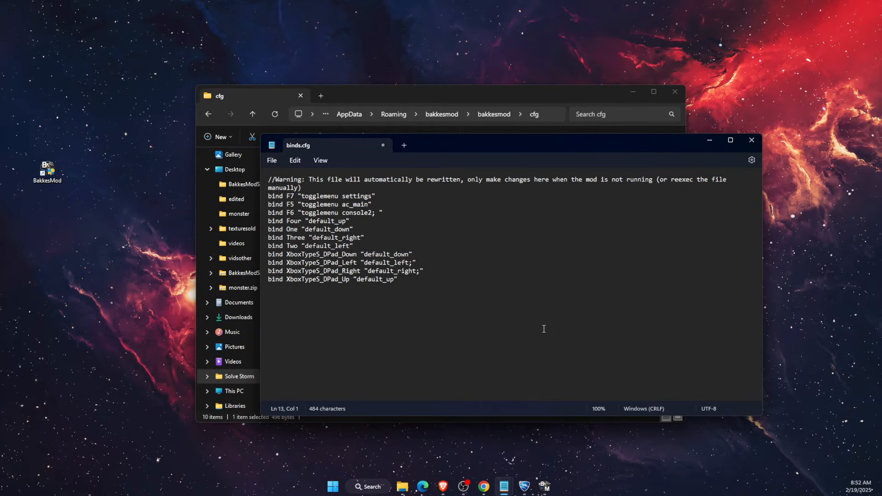
key("ctrl+a")
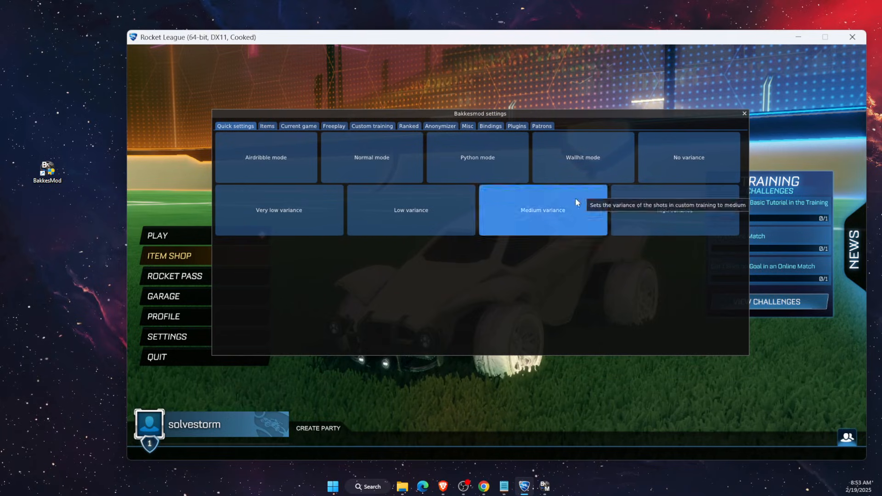
mouse_move(535, 294)
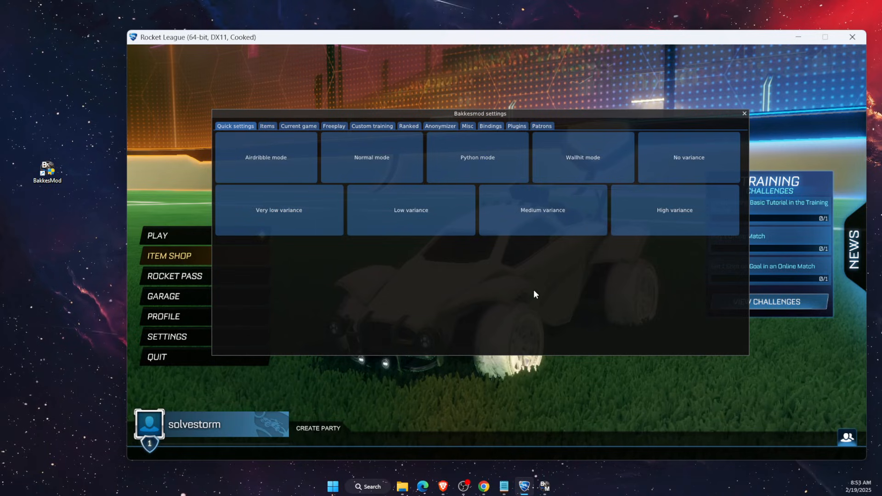
mouse_move(652, 291)
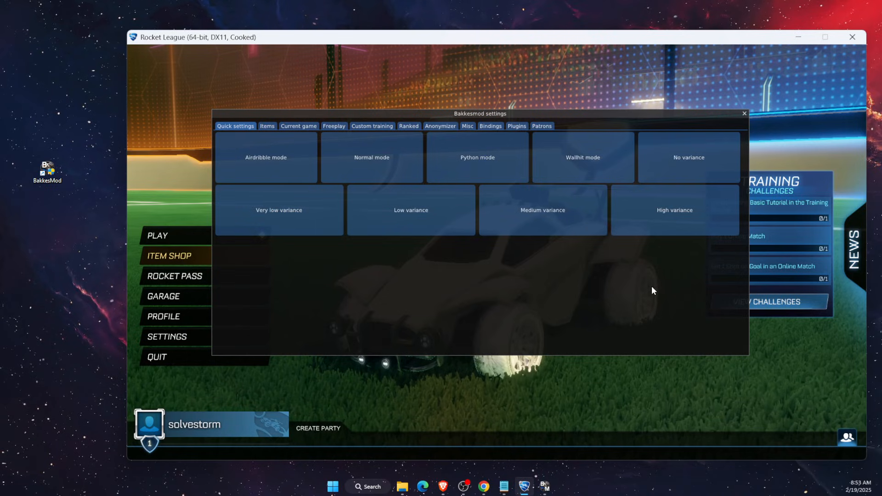
mouse_move(640, 304)
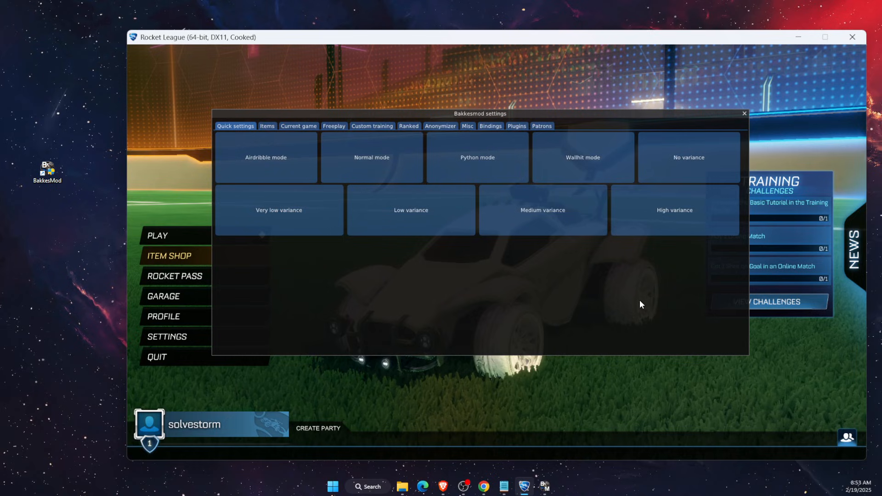